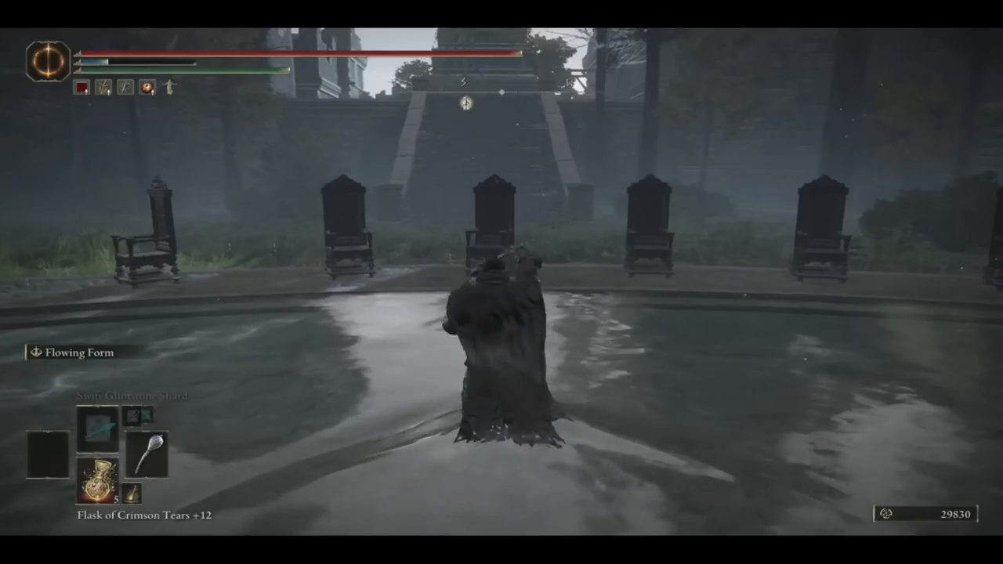
key(w)
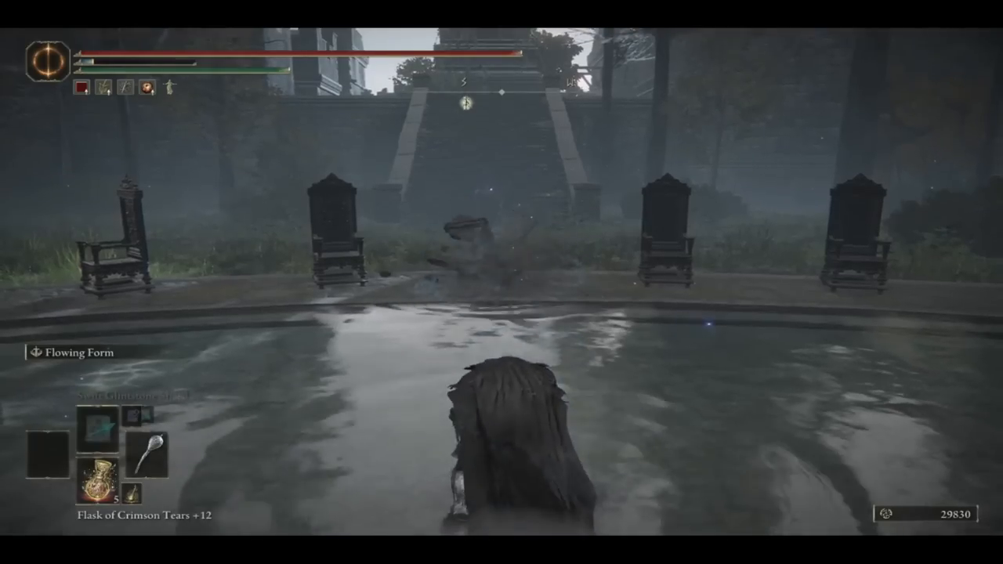